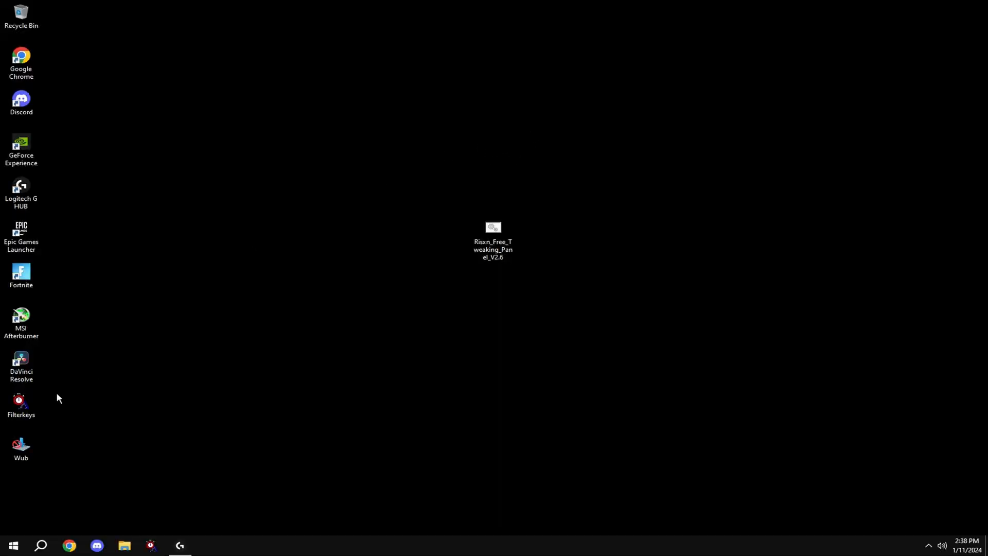
- Create a named restore point for the system drive from the 'restore' search result
{"action": "type", "text": "rest"}
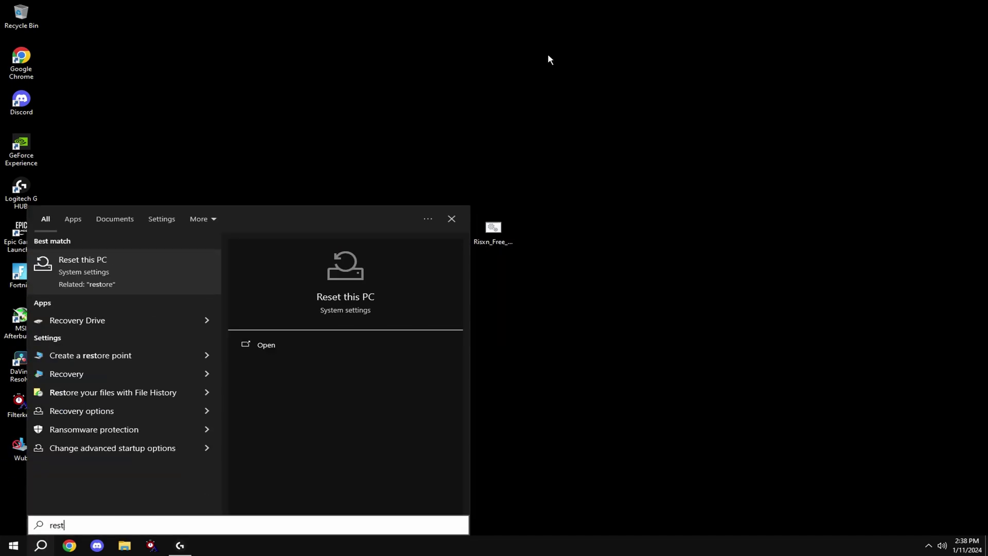
{"action": "left_click", "coordinate": [91, 355]}
{"action": "type", "text": "ris"}
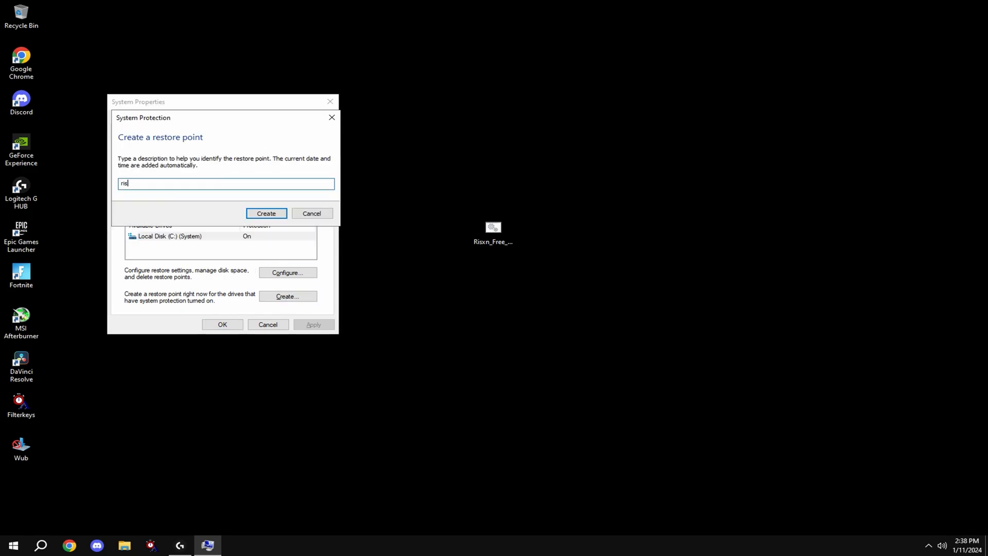
{"action": "left_click", "coordinate": [266, 213]}
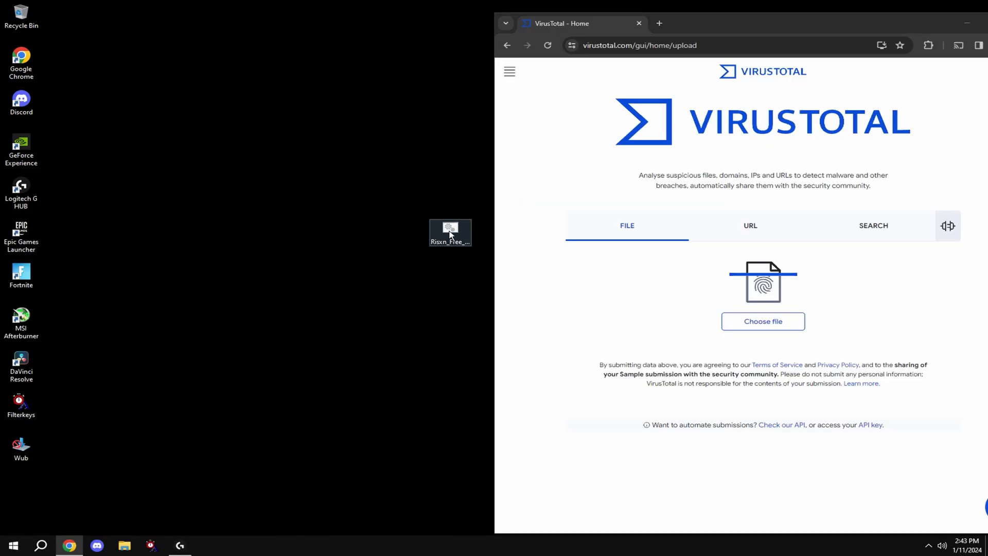
- Drop the Risxn_Free_Tweaking_Panel file onto VirusTotal's File upload area for scanning
{"action": "left_click_drag", "start_coordinate": [449, 232], "coordinate": [762, 277]}
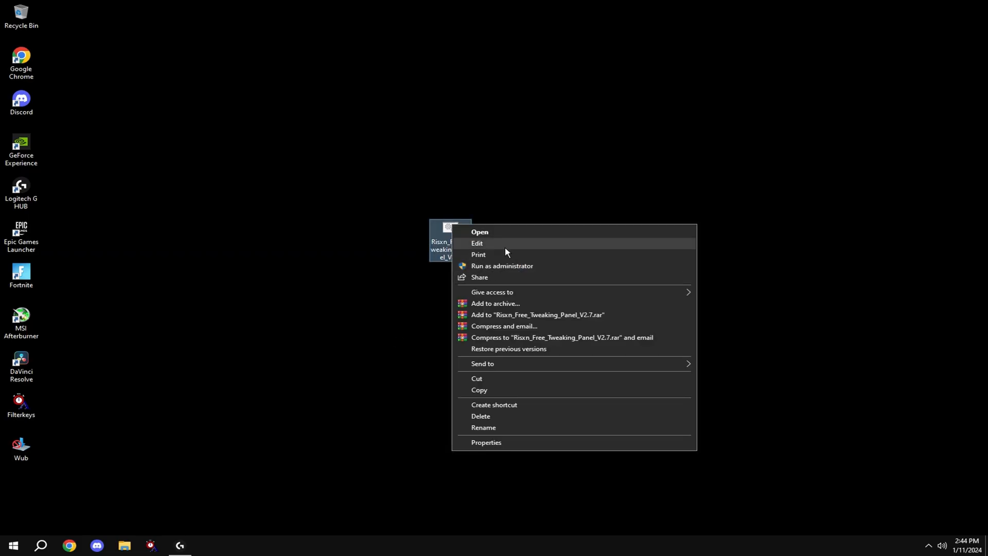
- Run the Risxn panel file as administrator and choose tweak option K from its menu
{"action": "left_click", "coordinate": [477, 242]}
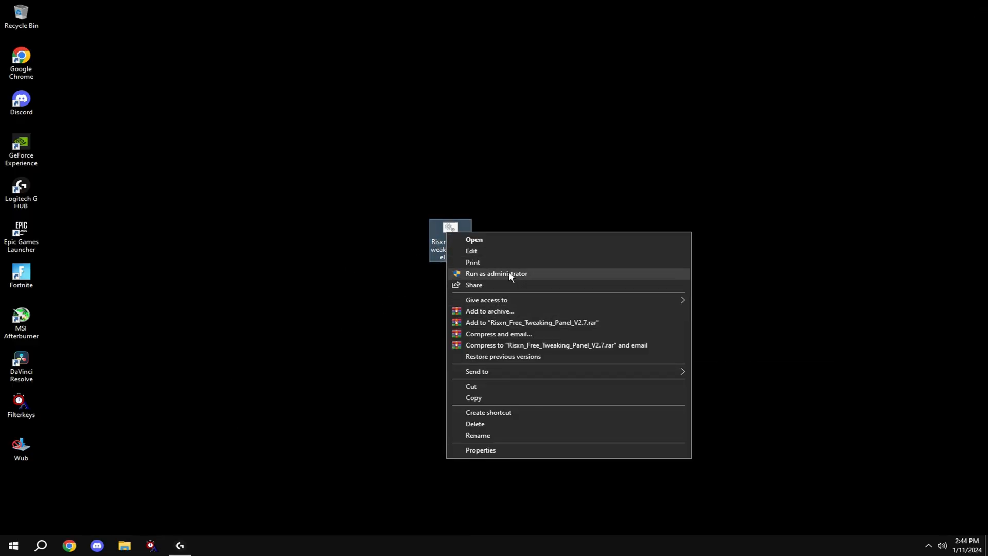
{"action": "left_click", "coordinate": [495, 273]}
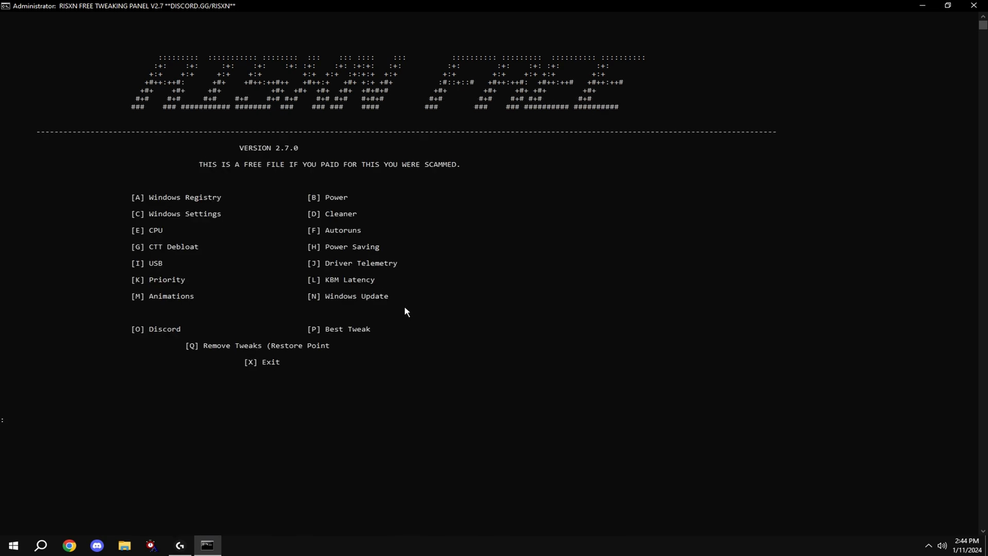
{"action": "key", "text": "K"}
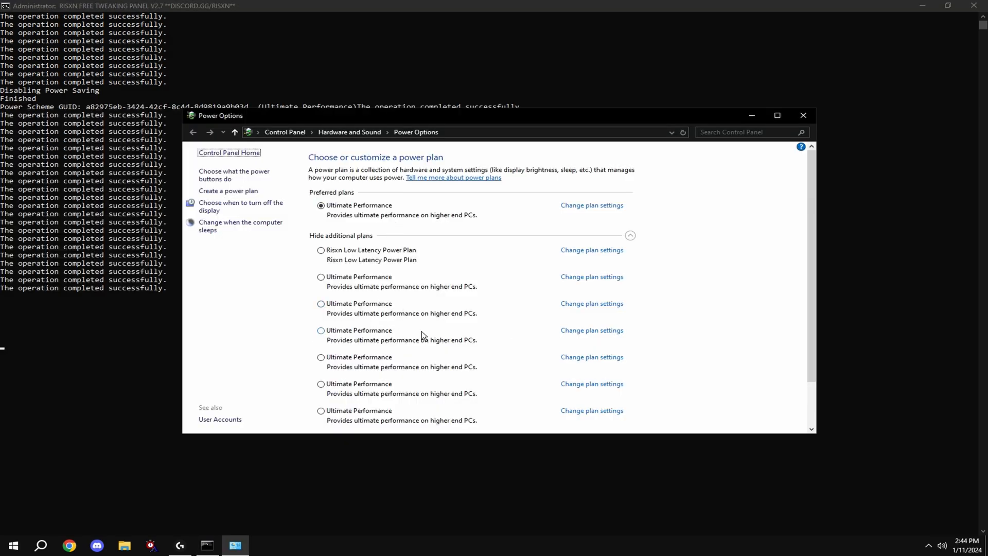
- Toggle Show additional plans in Power Options, leaving Ultimate Performance active, and close the window
{"action": "left_click", "coordinate": [629, 234]}
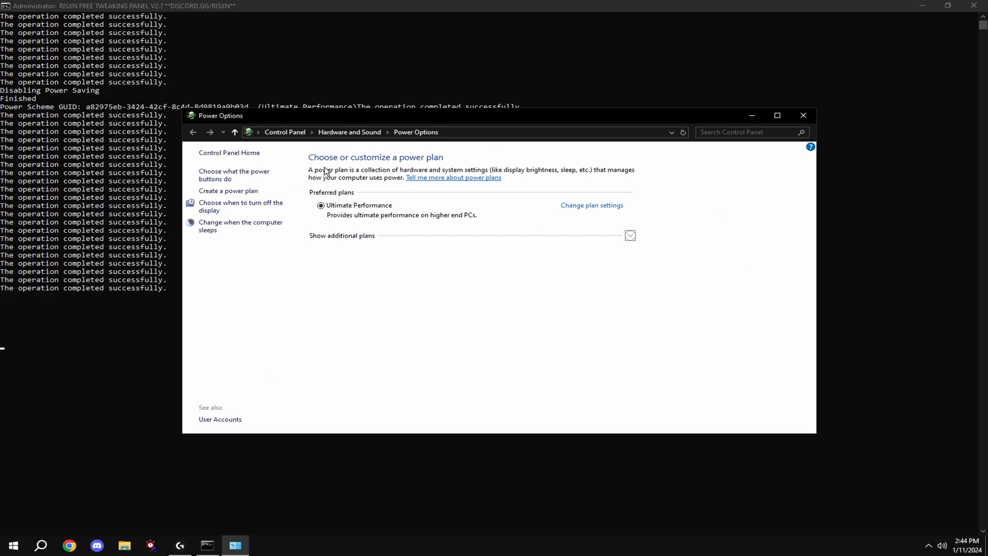
{"action": "mouse_move", "coordinate": [358, 247]}
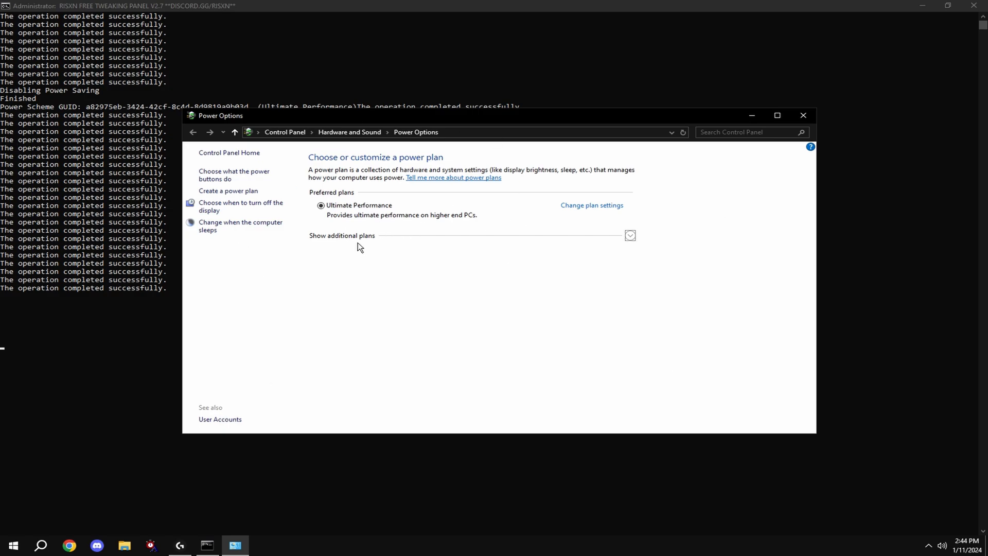
{"action": "left_click", "coordinate": [629, 234]}
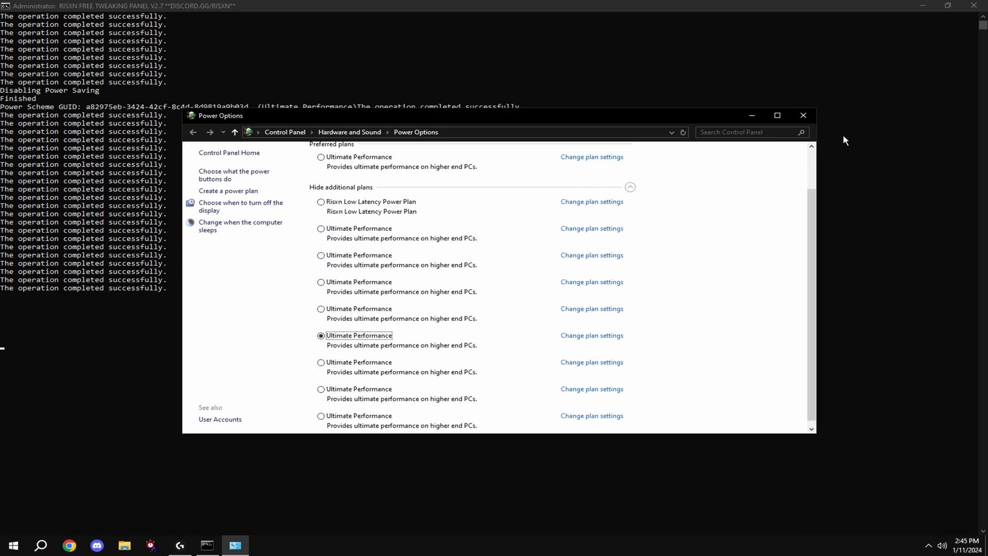
{"action": "left_click", "coordinate": [803, 115]}
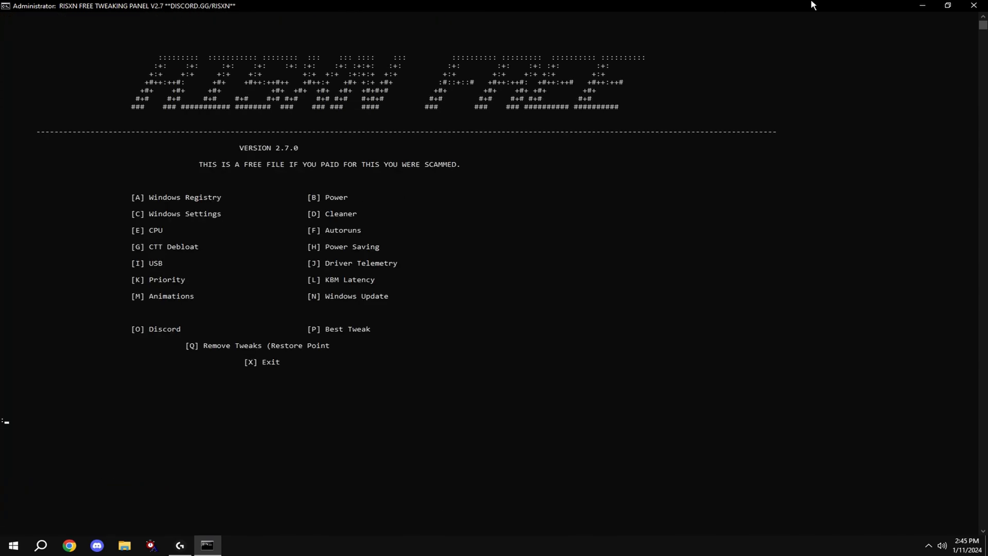
- Run tweak option D and continue past its 'Operation Completed' message toward Autoruns
{"action": "key", "text": "D"}
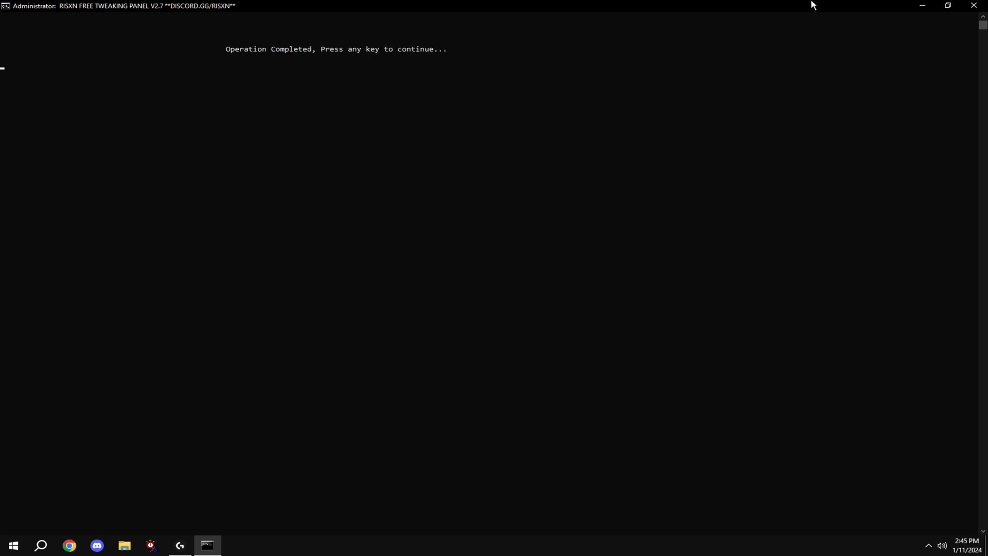
{"action": "key", "text": "enter"}
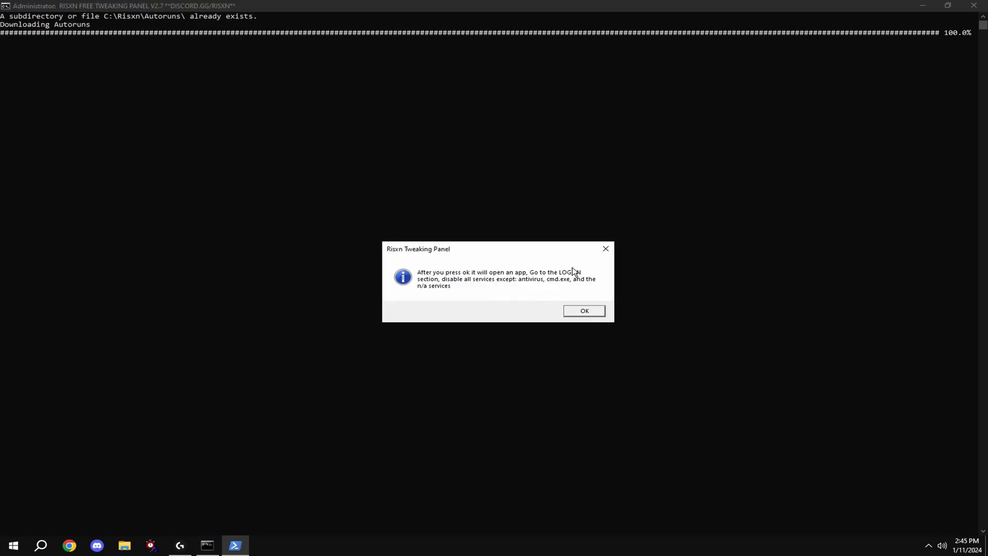
- Dismiss the Autoruns instructions and review the Logon startup entries, inspecting the cmd.exe entry
{"action": "left_click", "coordinate": [583, 311]}
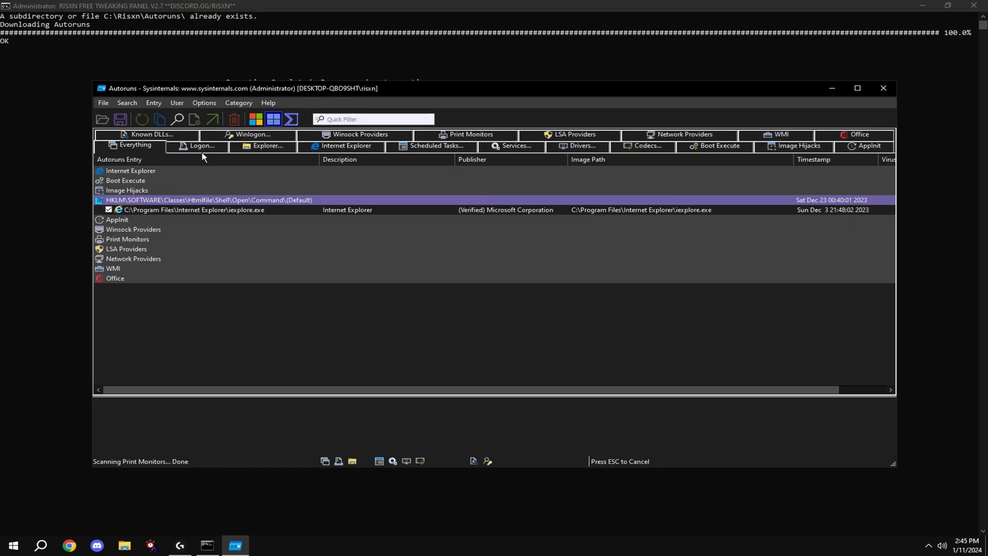
{"action": "left_click", "coordinate": [202, 146]}
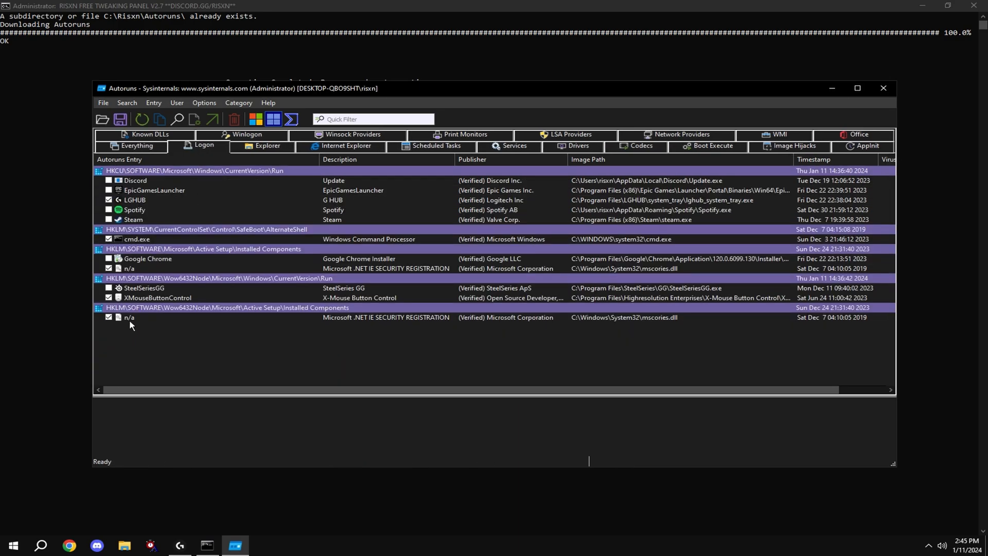
{"action": "left_click", "coordinate": [137, 239]}
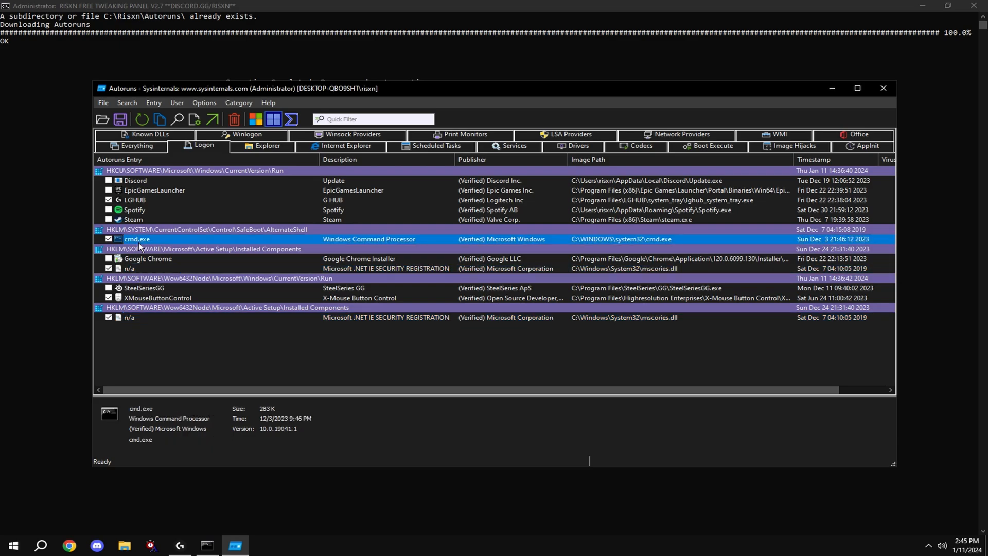
{"action": "mouse_move", "coordinate": [238, 280]}
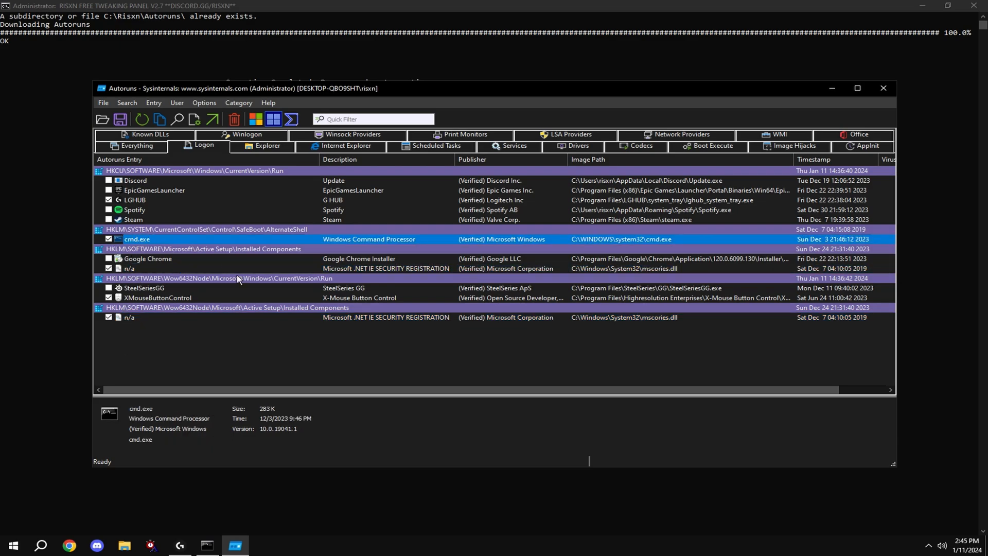
{"action": "mouse_move", "coordinate": [174, 149]}
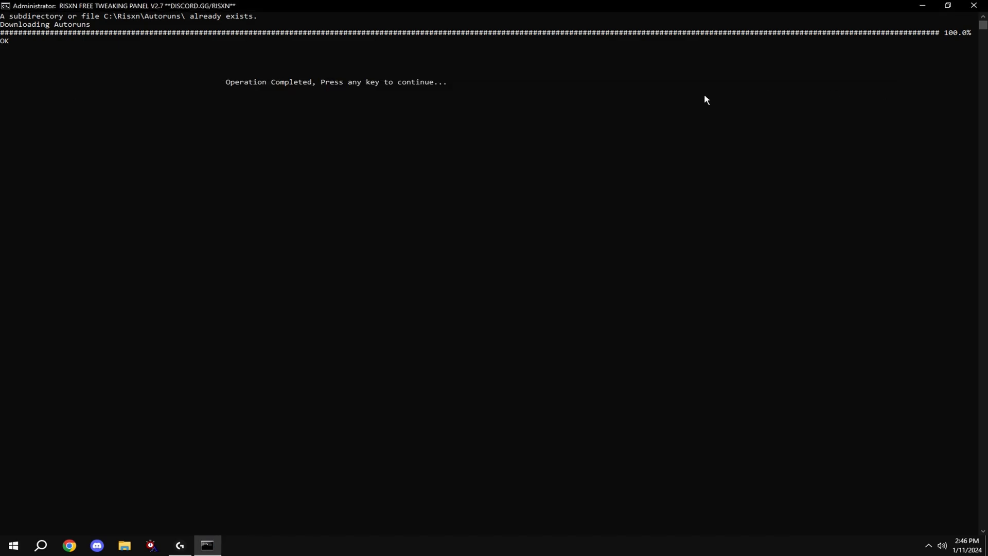
- Continue past the finished Autoruns step so the CTT Debloat utility launches
{"action": "key", "text": "enter"}
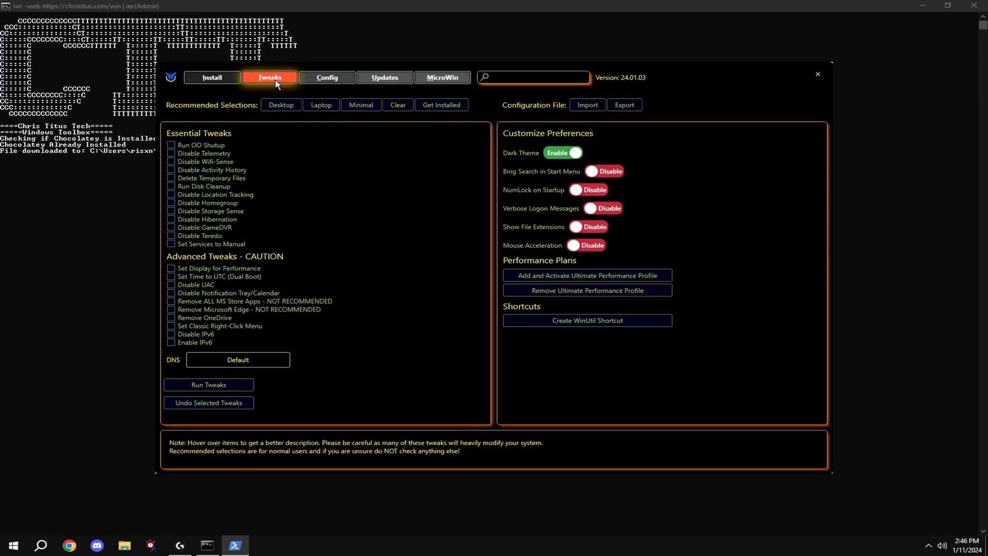
- Apply WinUtil's Desktop preset tweaks and acknowledge the 'Tweaks are Finished' notice
{"action": "left_click", "coordinate": [280, 105]}
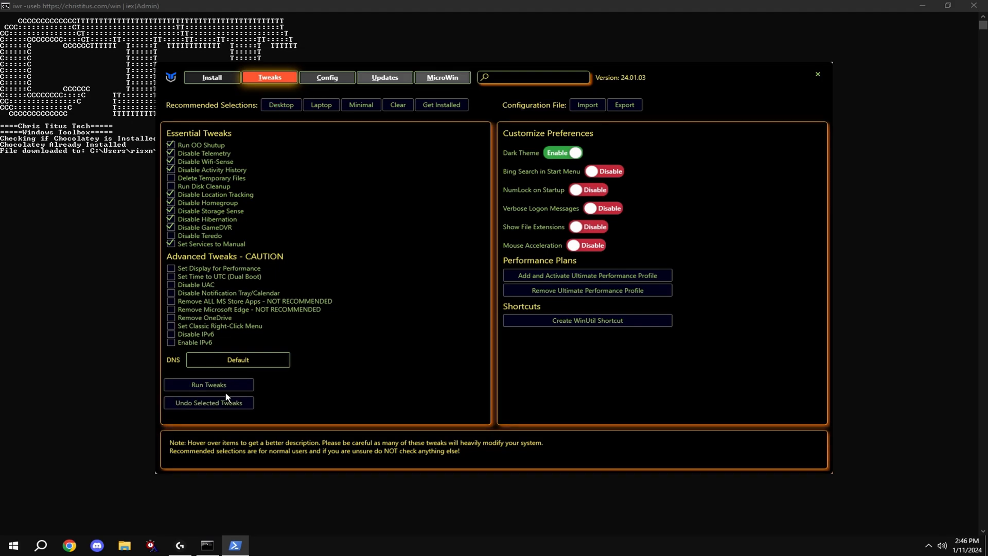
{"action": "left_click", "coordinate": [207, 385]}
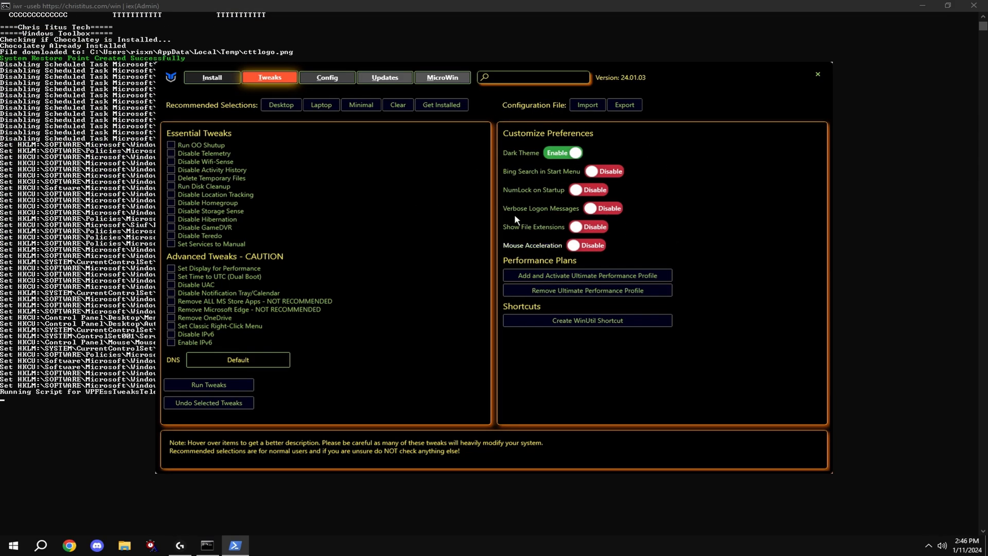
{"action": "mouse_move", "coordinate": [286, 321]}
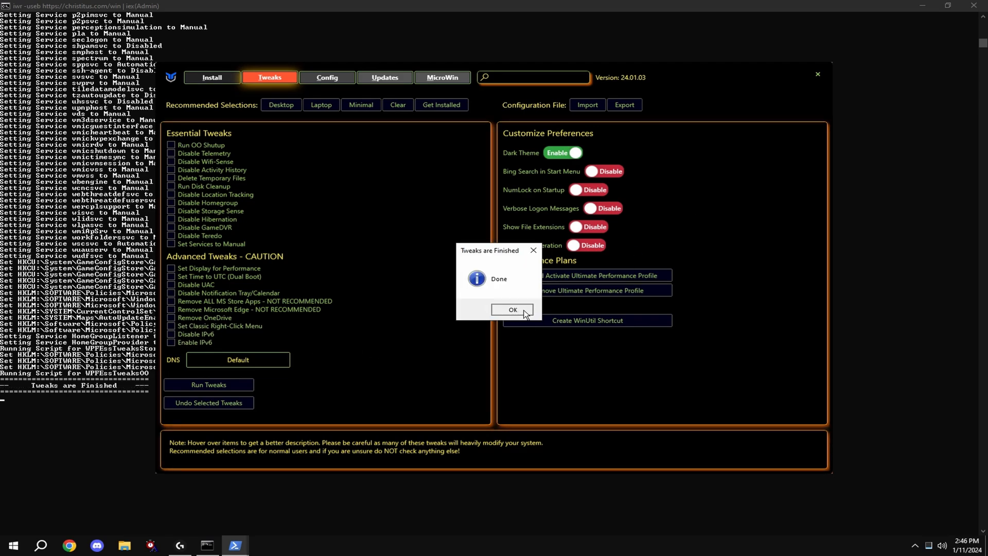
{"action": "left_click", "coordinate": [512, 308]}
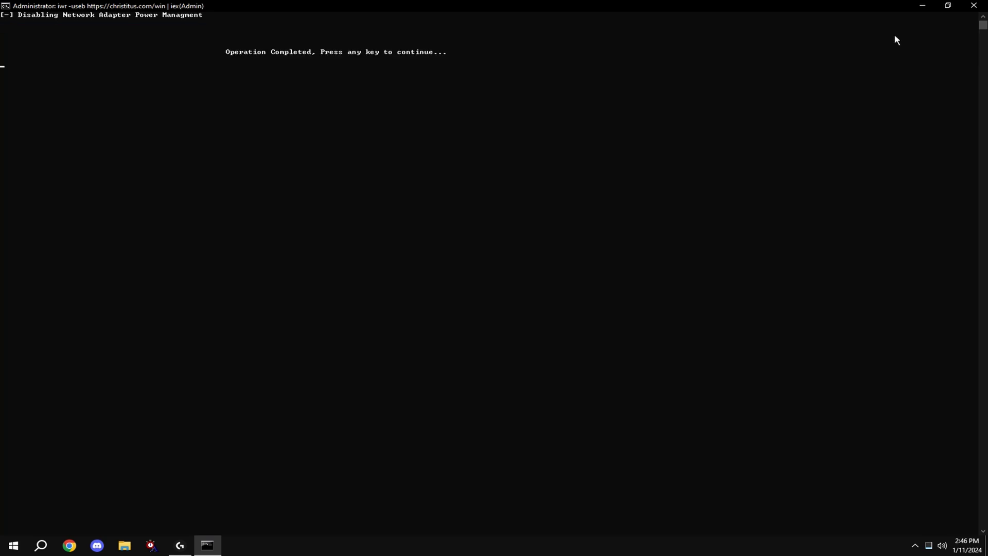
- Continue through the network adapter power and priority tweaks, then accept the custom visual effects setup
{"action": "key", "text": "enter"}
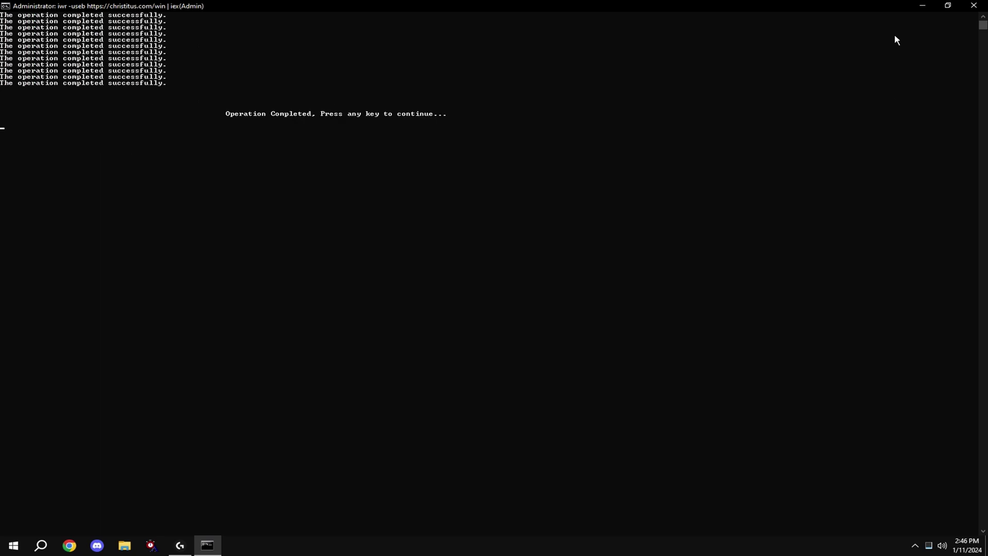
{"action": "key", "text": "enter"}
{"action": "type", "text": "k"}
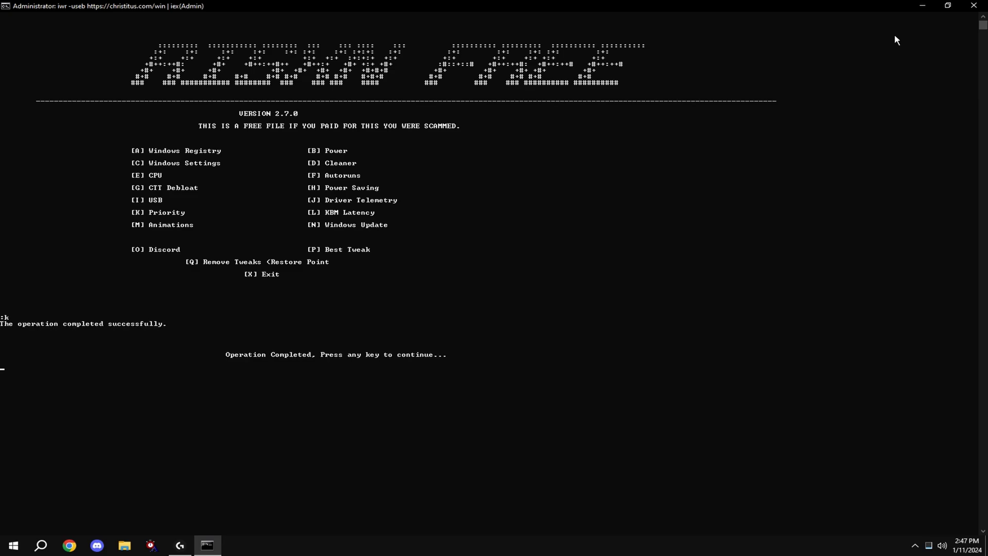
{"action": "key", "text": "enter"}
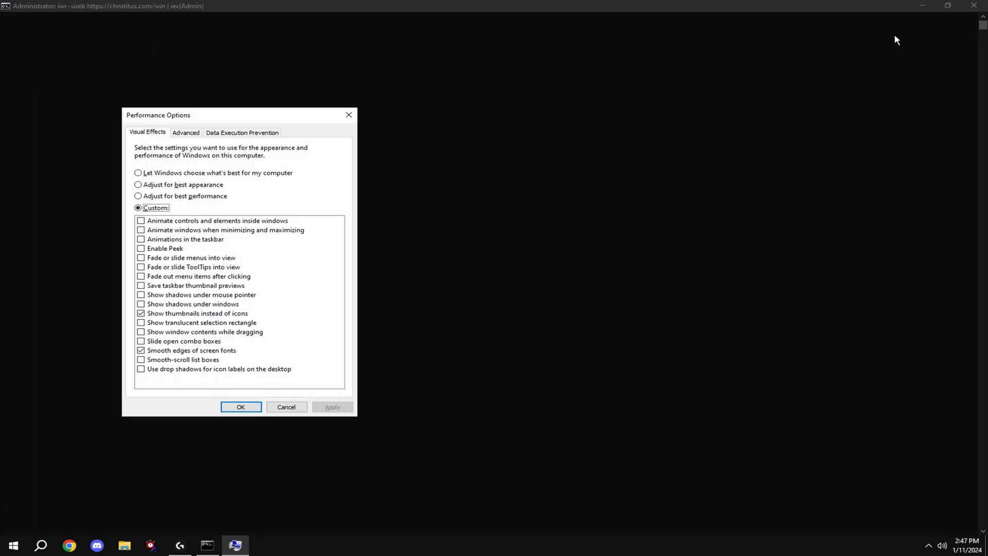
{"action": "mouse_move", "coordinate": [447, 383]}
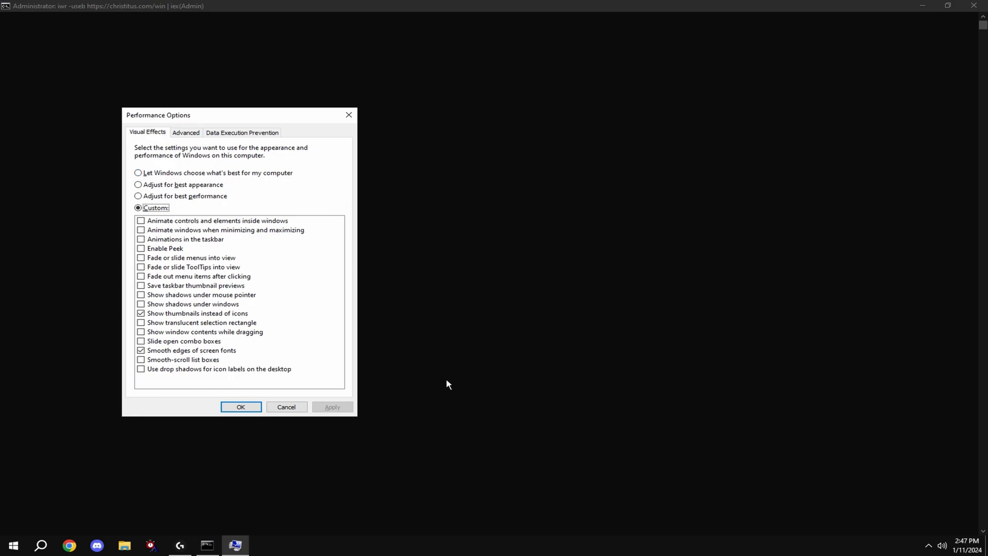
{"action": "left_click", "coordinate": [241, 407]}
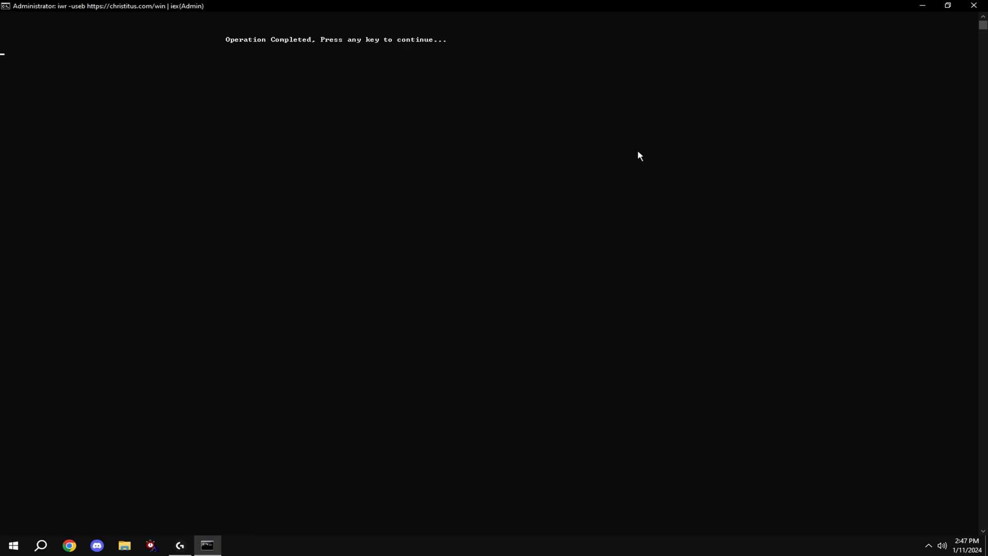
- Return to the main menu and choose Q, Remove Tweaks / Restore Point, opening System Restore
{"action": "key", "text": "enter"}
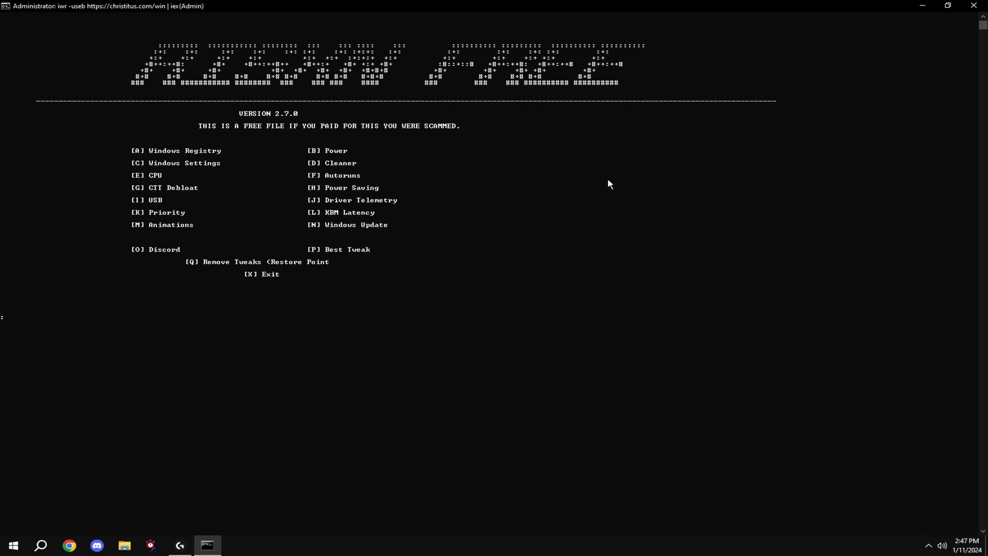
{"action": "type", "text": "q"}
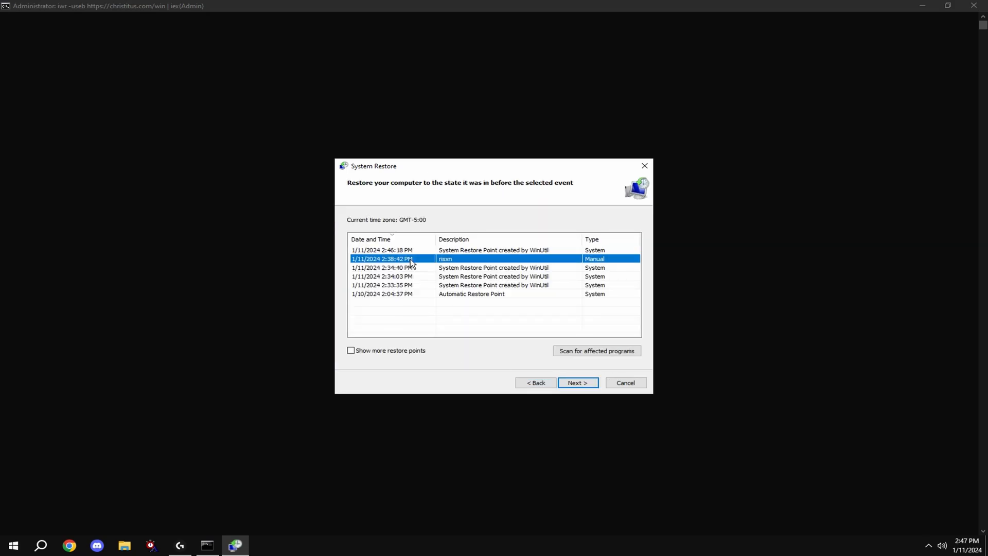
{"action": "mouse_move", "coordinate": [551, 390]}
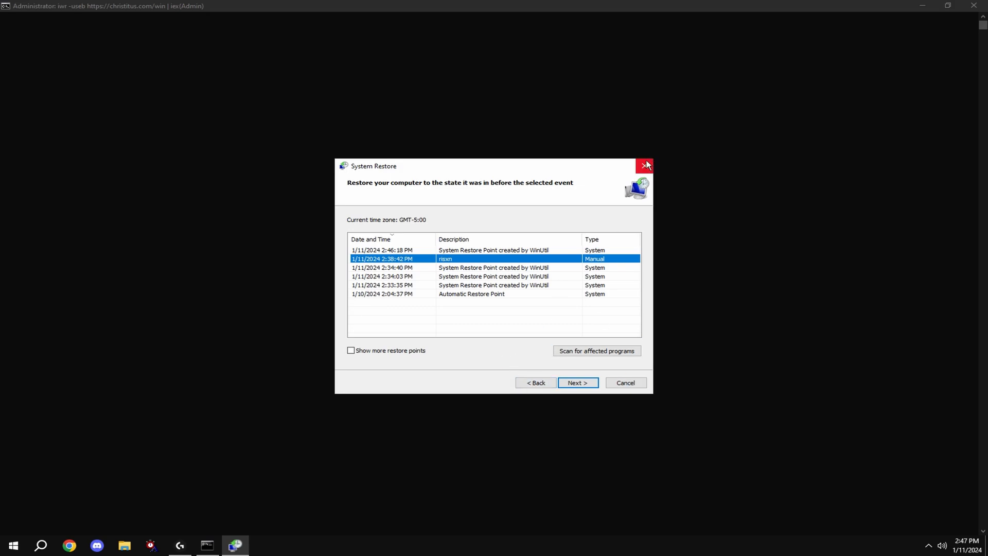
{"action": "mouse_move", "coordinate": [646, 180]}
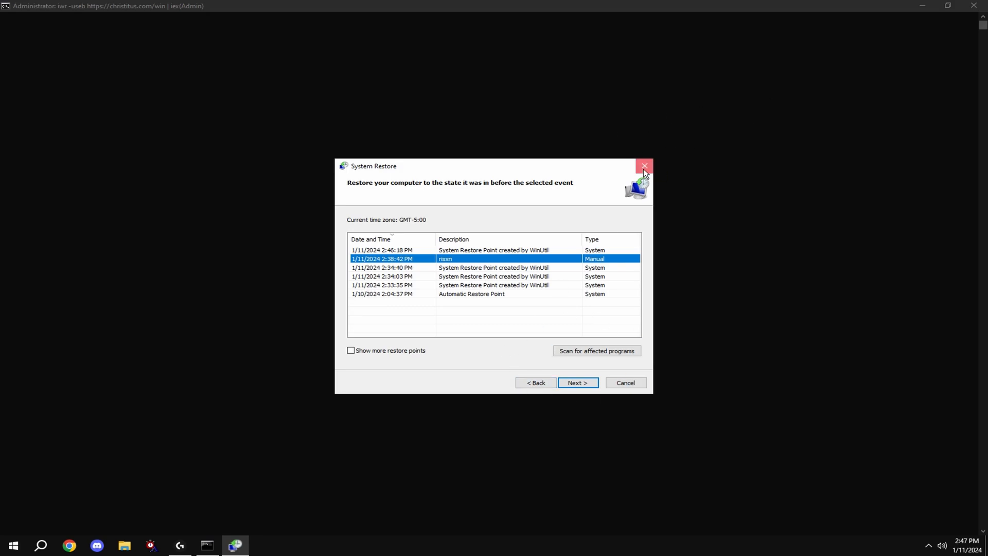